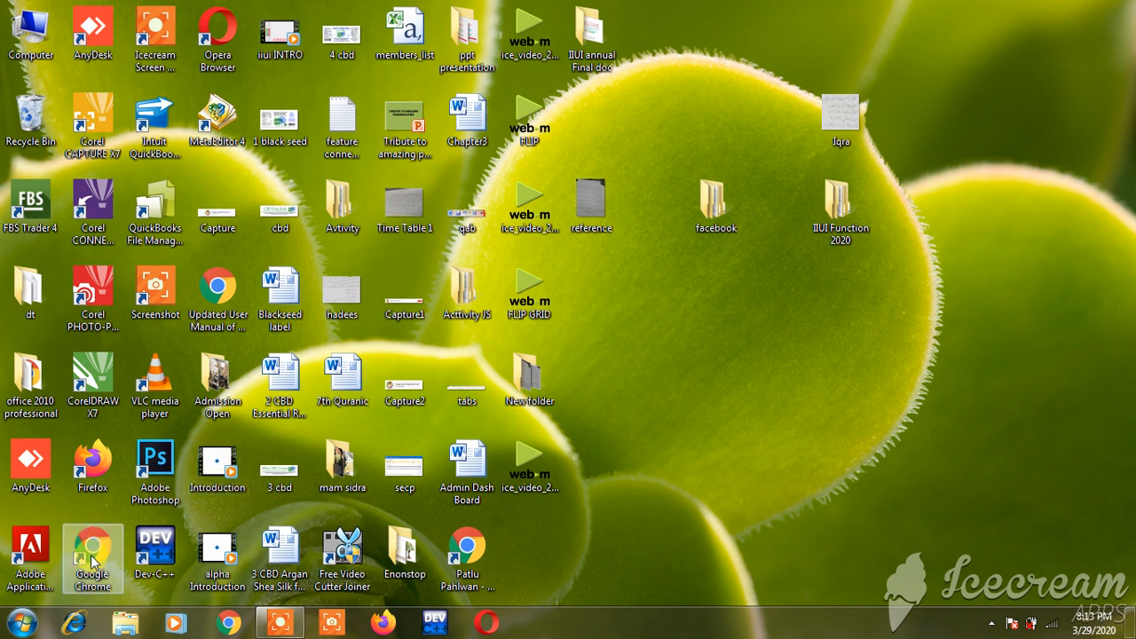
Launch Google Chrome and load Google.com from the address bar.
double_click(93, 557)
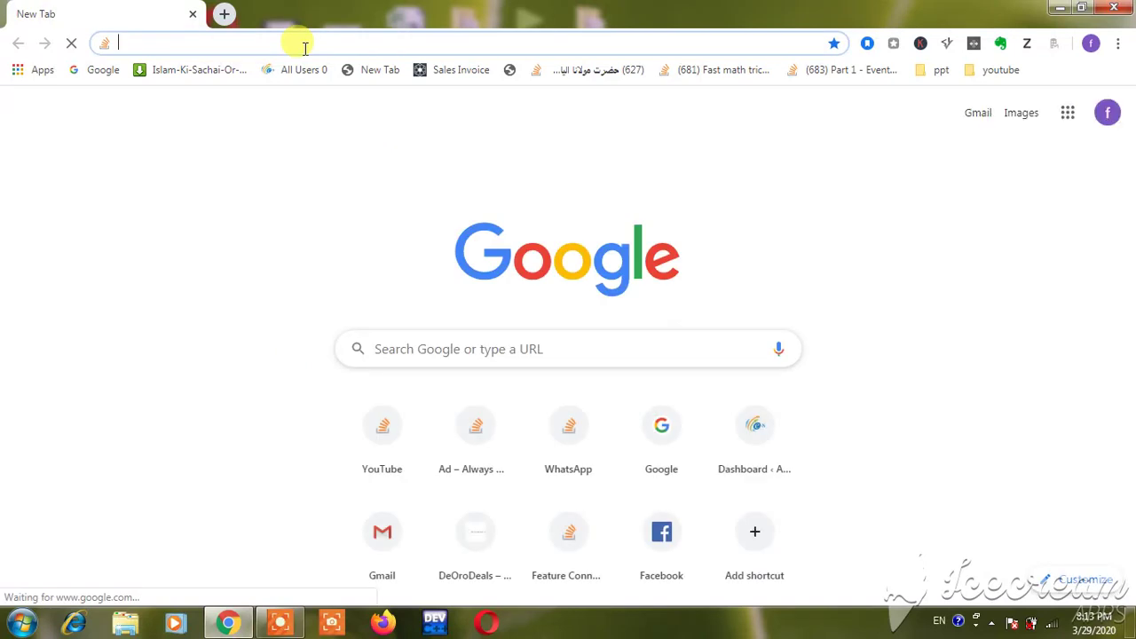
text(Google.com)
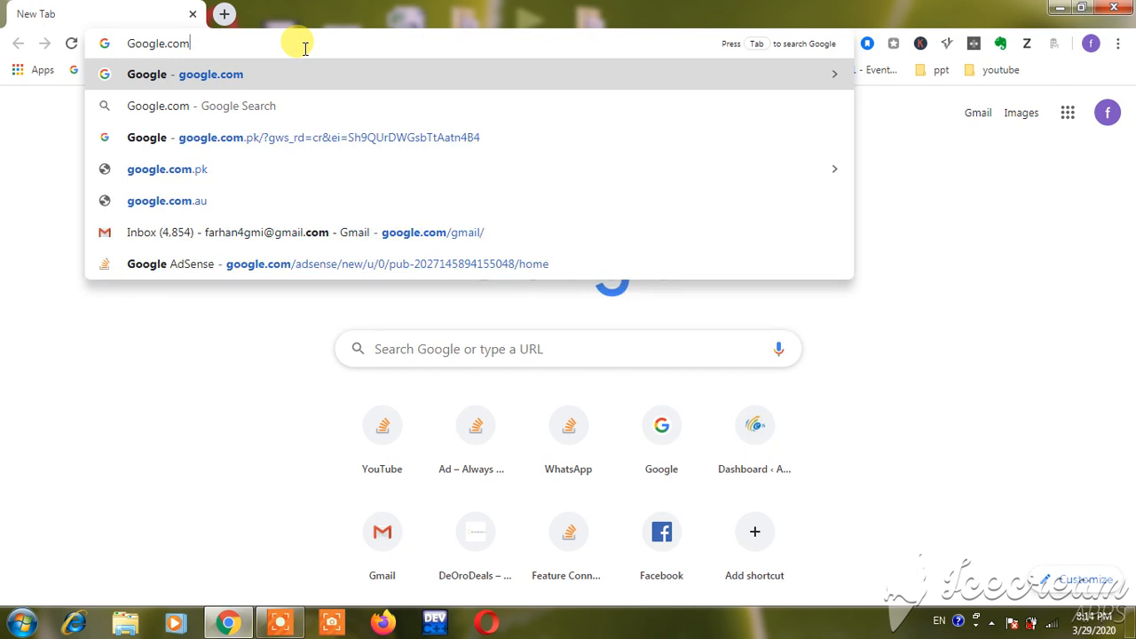
key(Return)
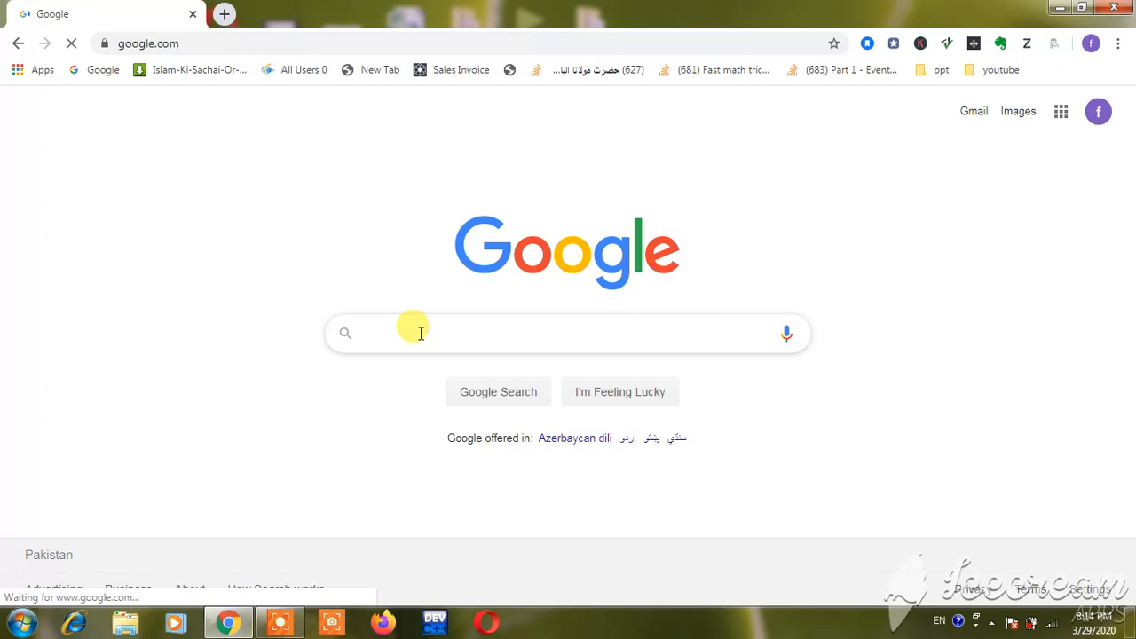
Search Google for flipgrid and choose the Flipgrid | Empower Every Voice result.
text(Fi)
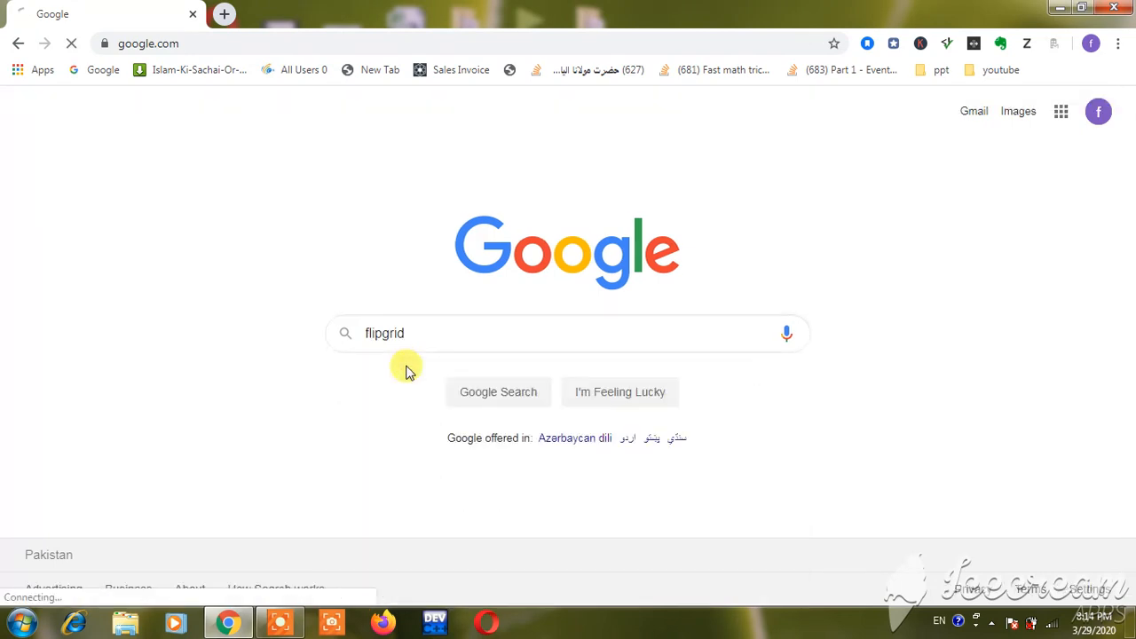
click(497, 392)
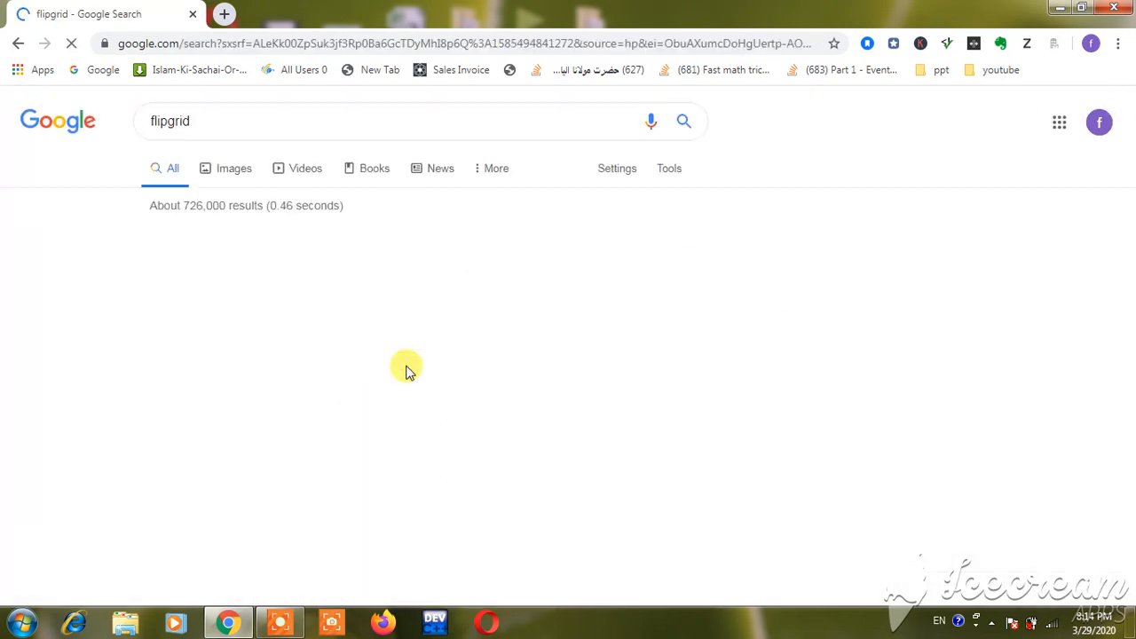
mouse_move(227, 332)
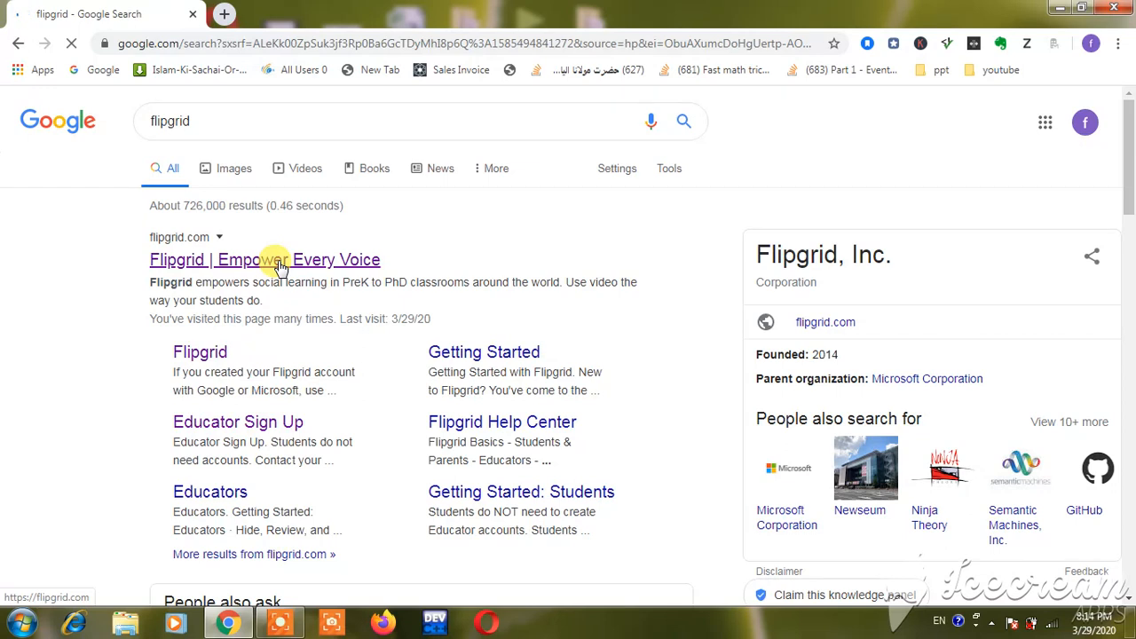
click(265, 259)
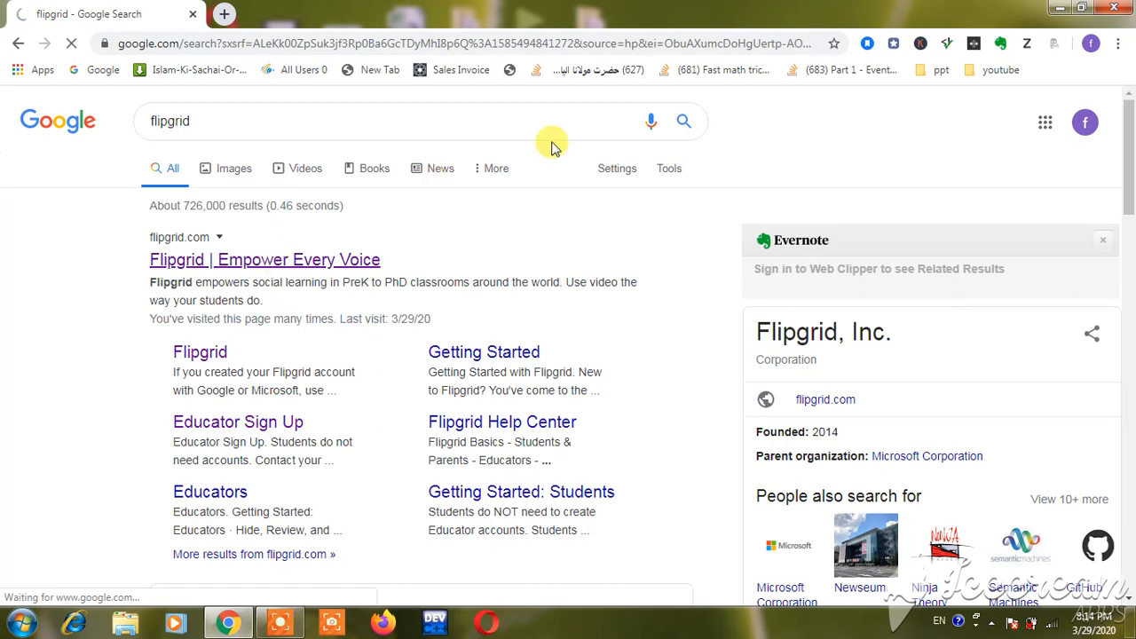
Load info.flipgrid.com and select the Enter a Flip Code box.
click(265, 259)
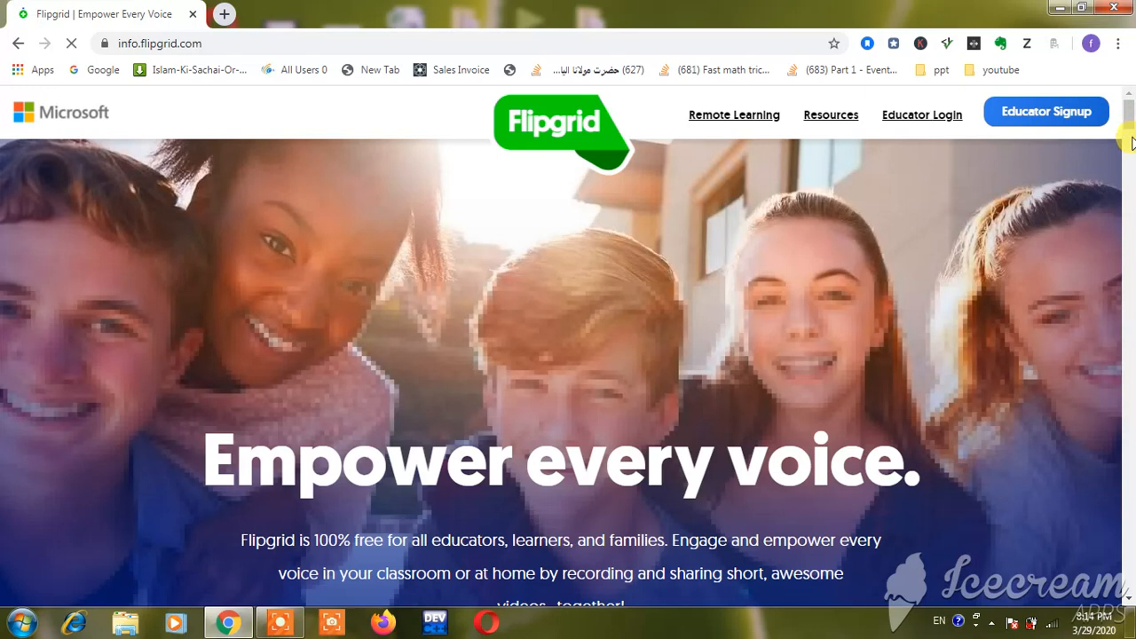
scroll(down, 3)
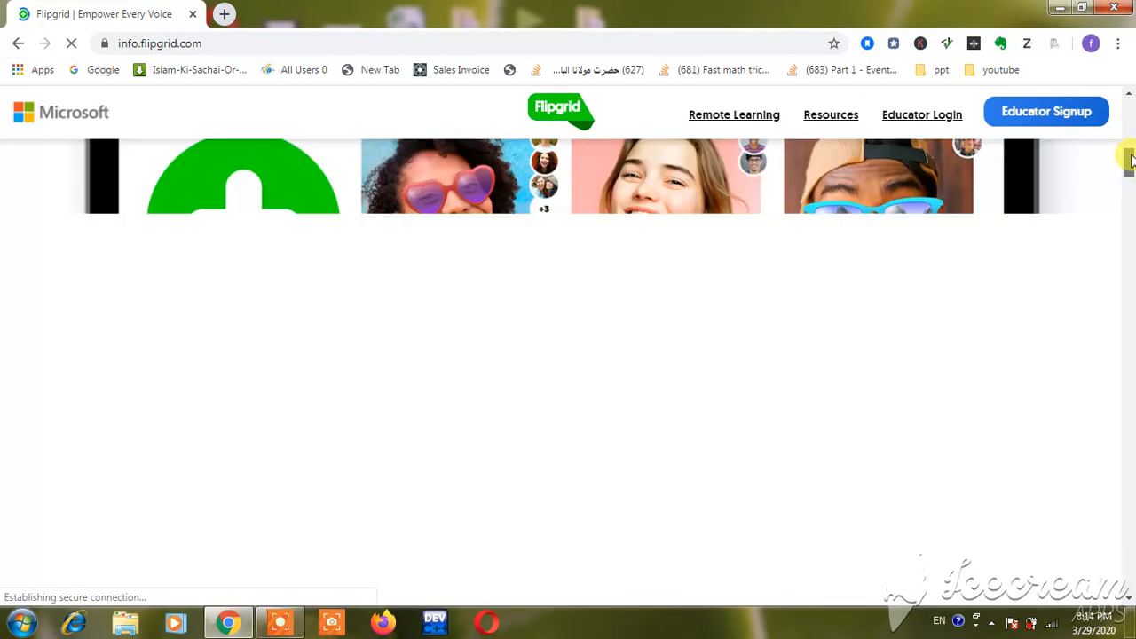
scroll(up, 3)
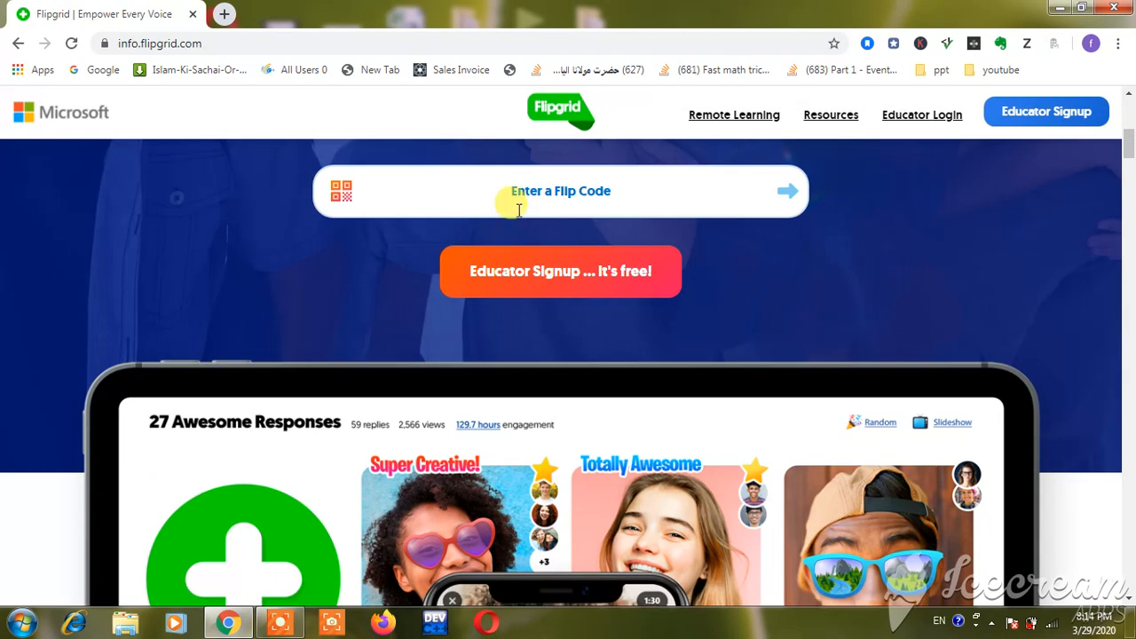
click(561, 191)
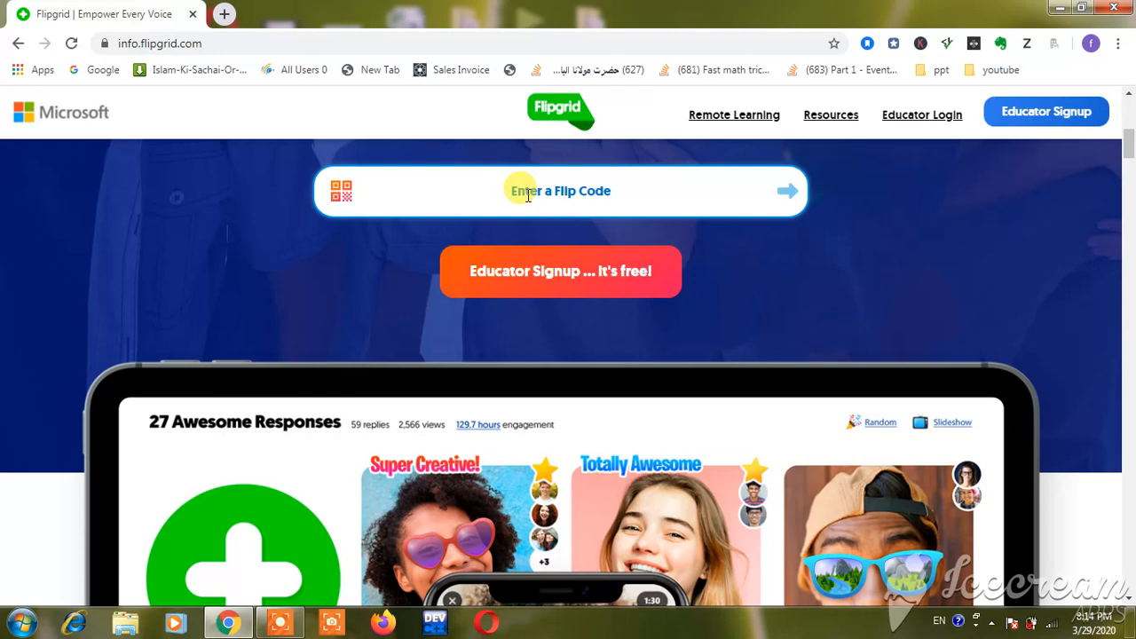
click(561, 191)
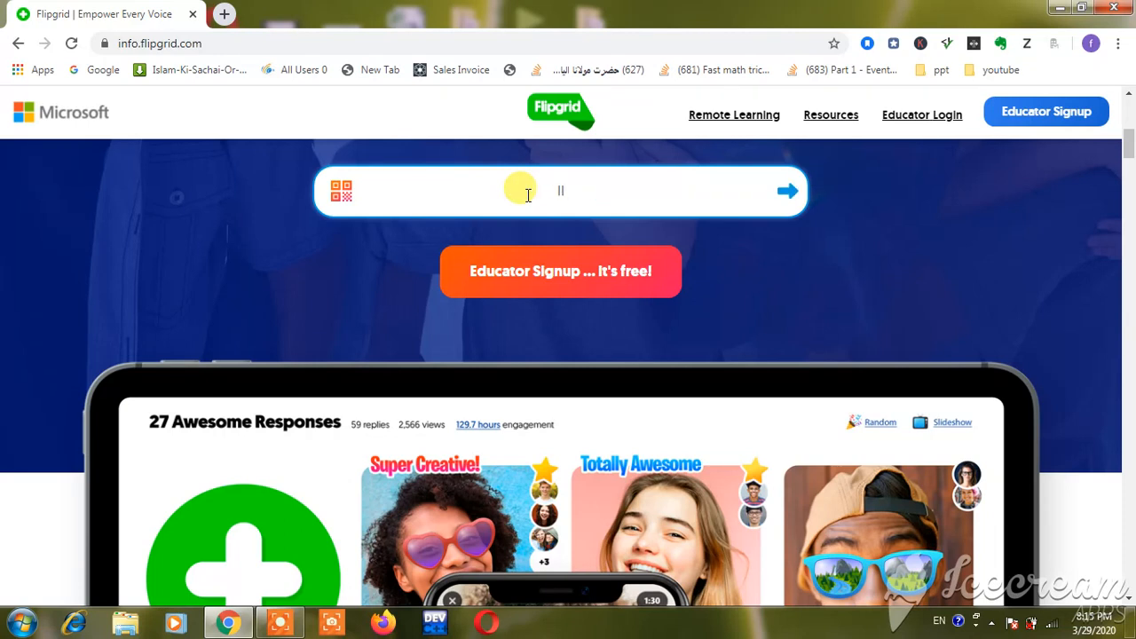
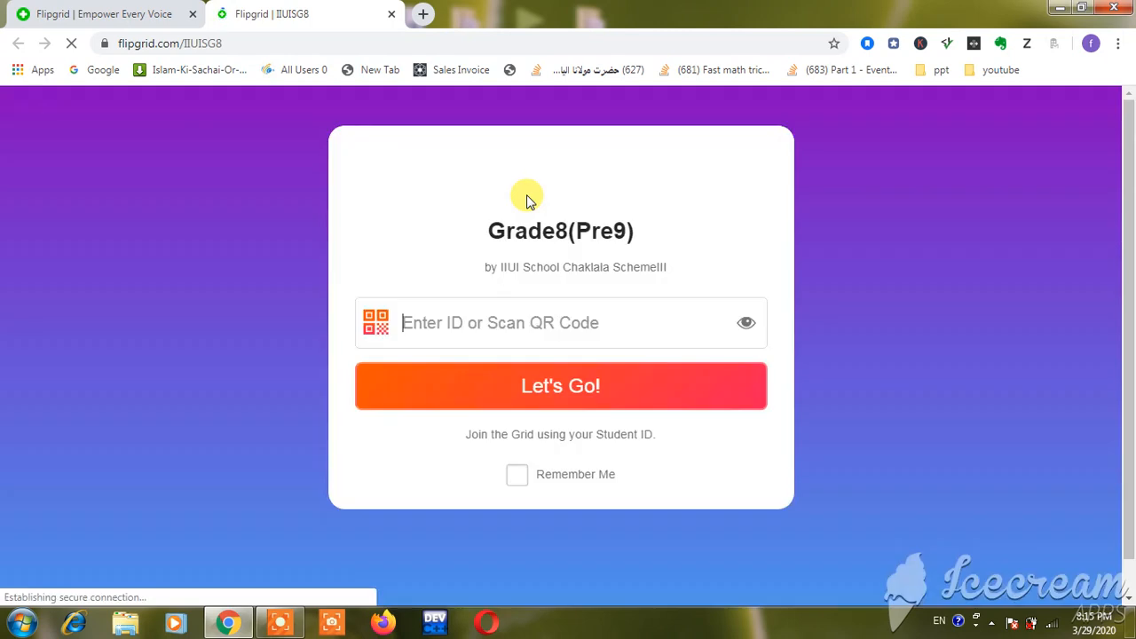
click(561, 323)
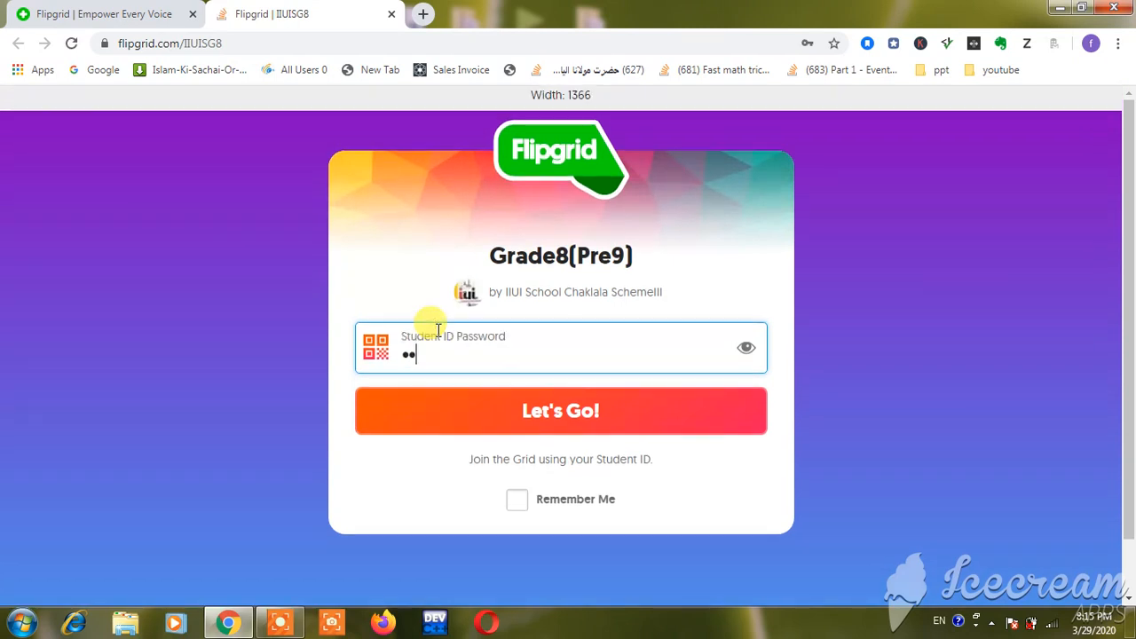
Submit student ID 123 with Let's Go! to sign in to the Grade8(Pre9) grid.
text(123)
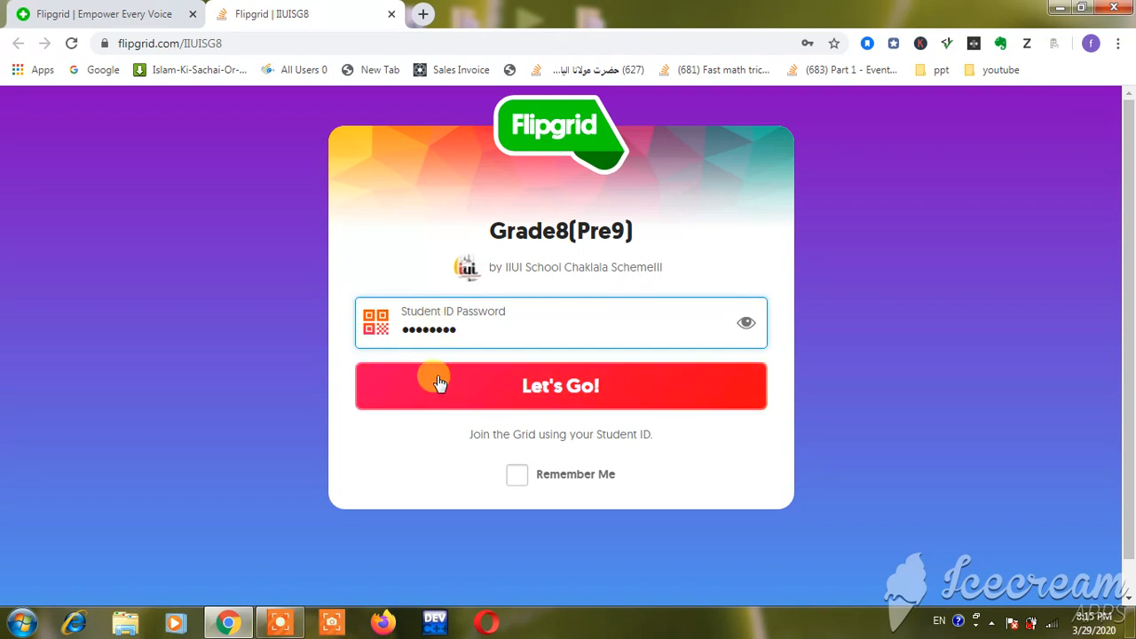
click(561, 385)
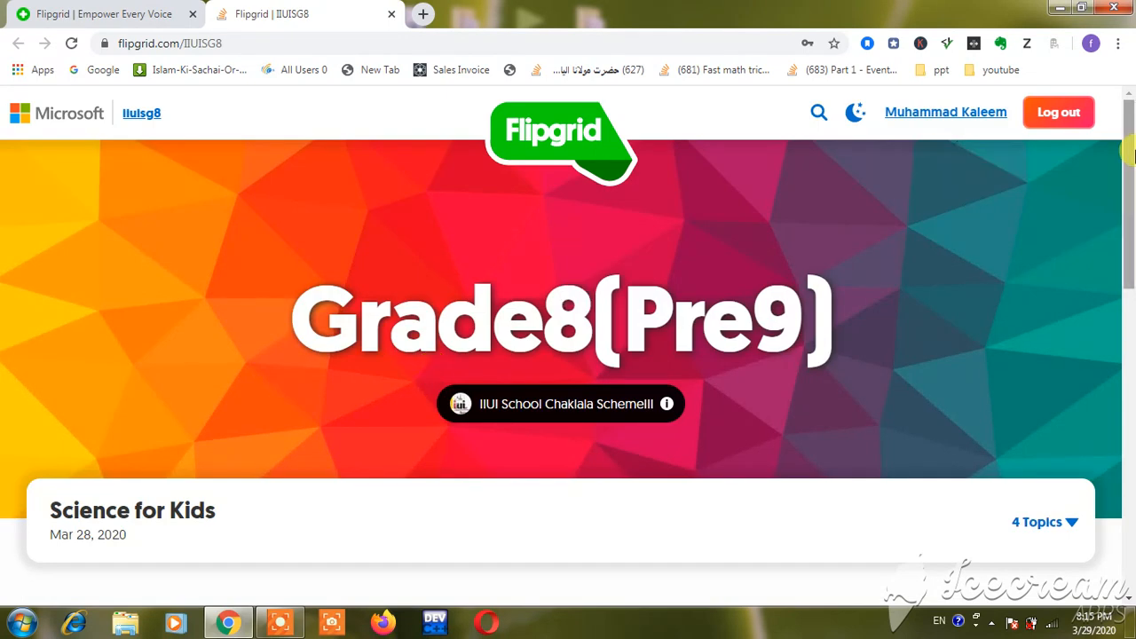
Expand the 4 Topics list under Science for Kids on the grid page.
scroll(down, 3)
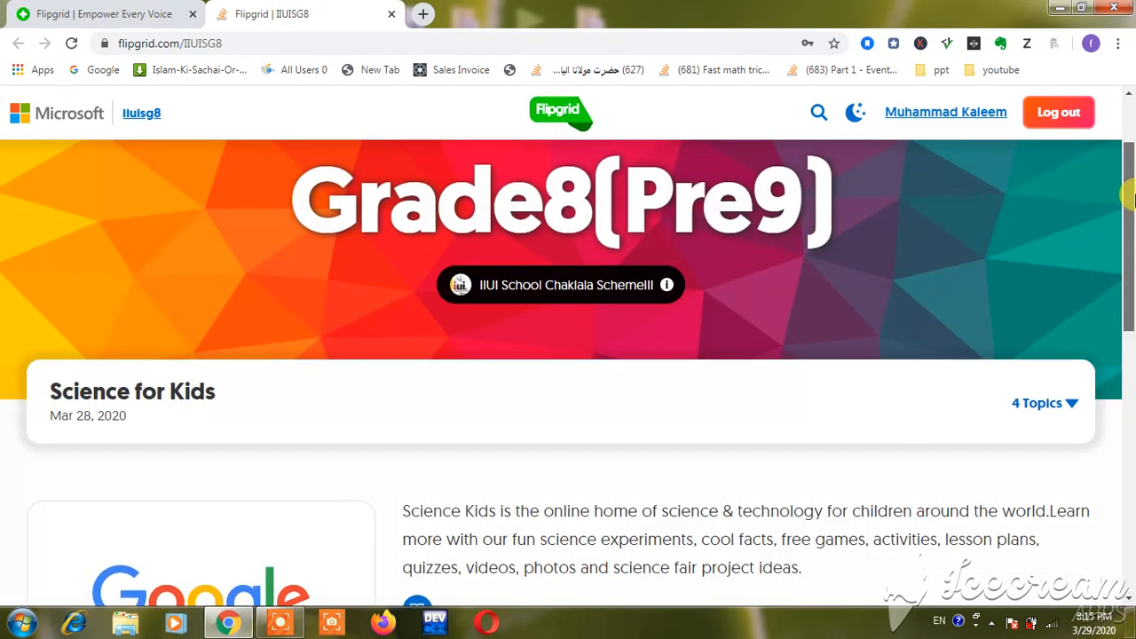
scroll(down, 3)
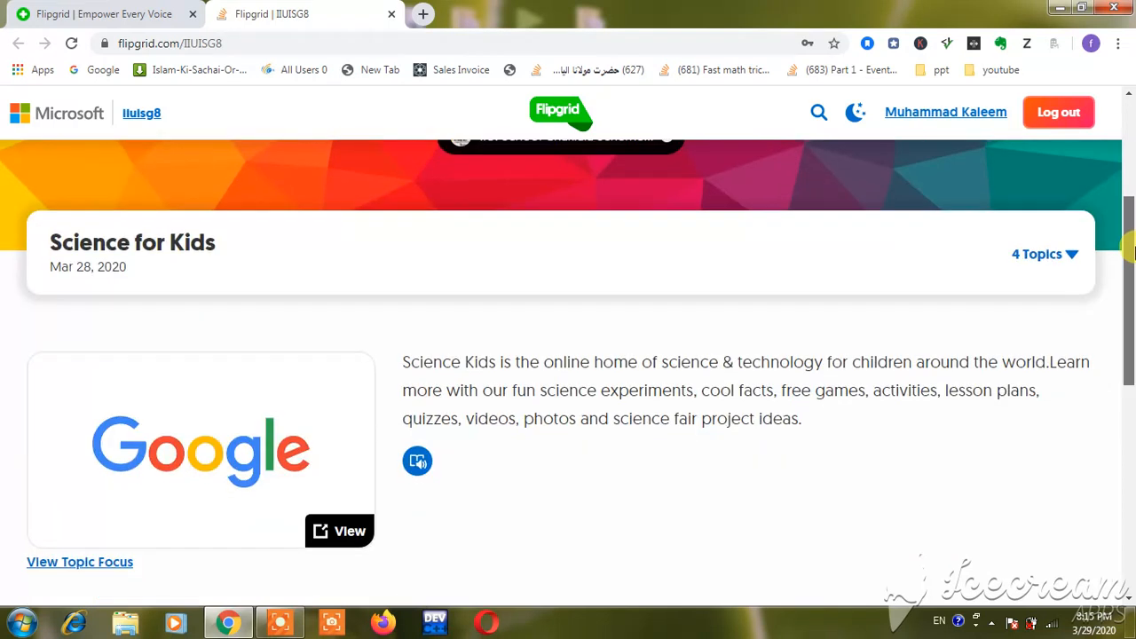
scroll(up, 3)
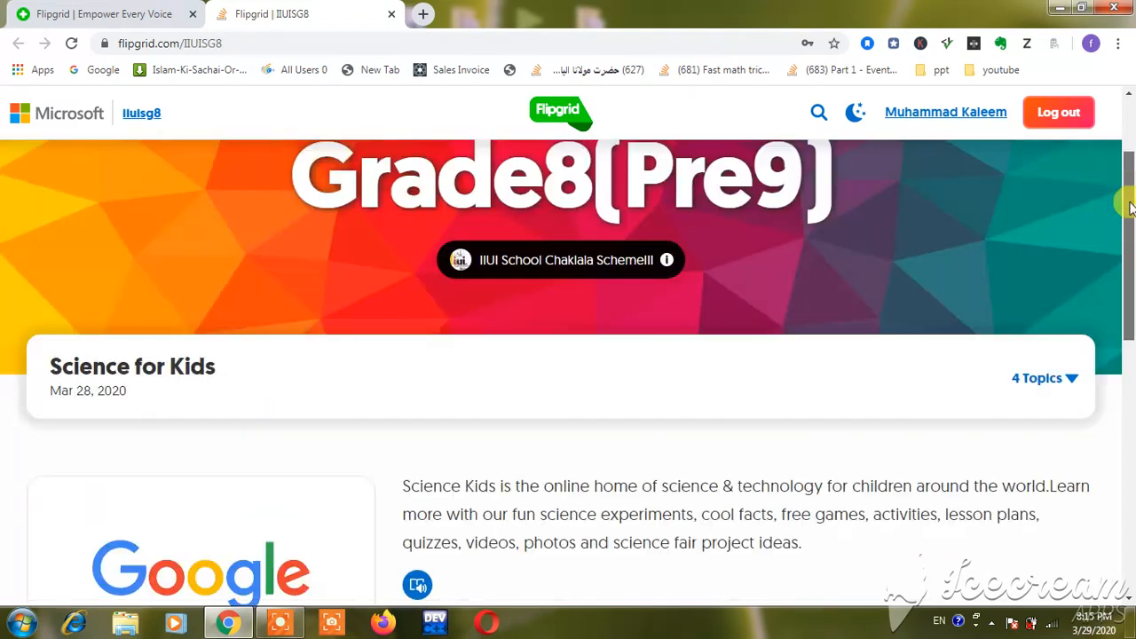
scroll(down, 3)
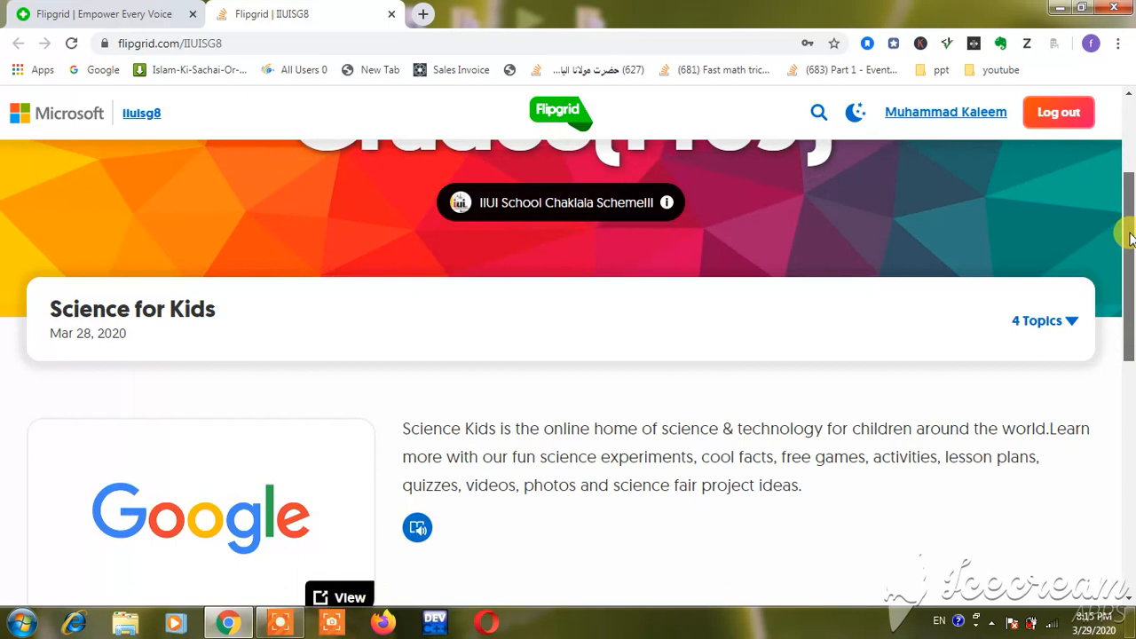
scroll(down, 3)
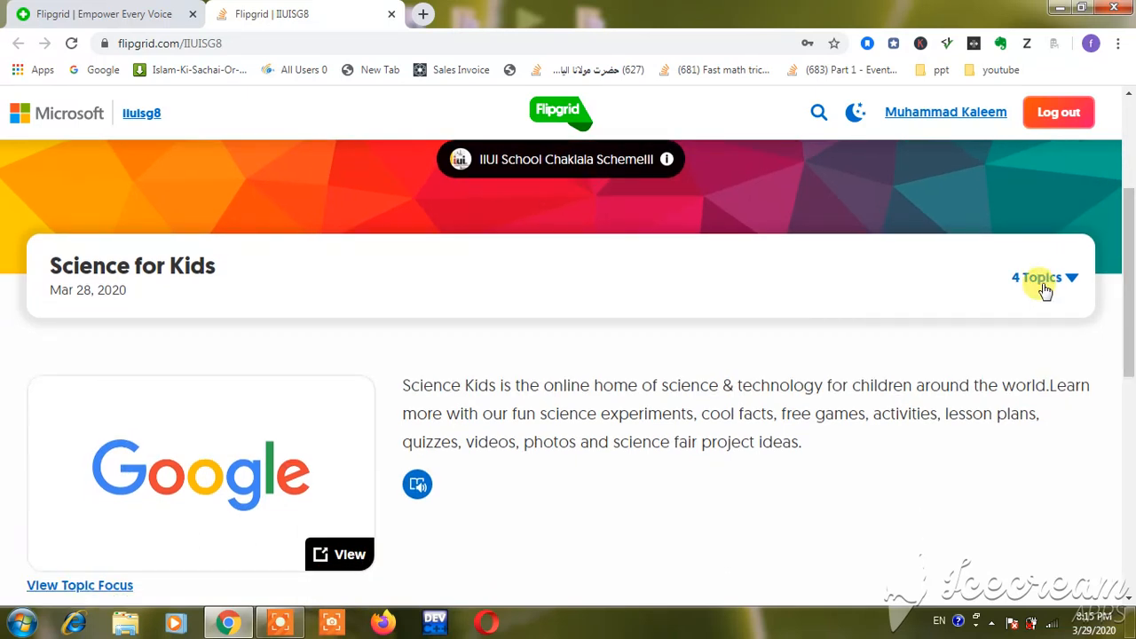
click(1037, 276)
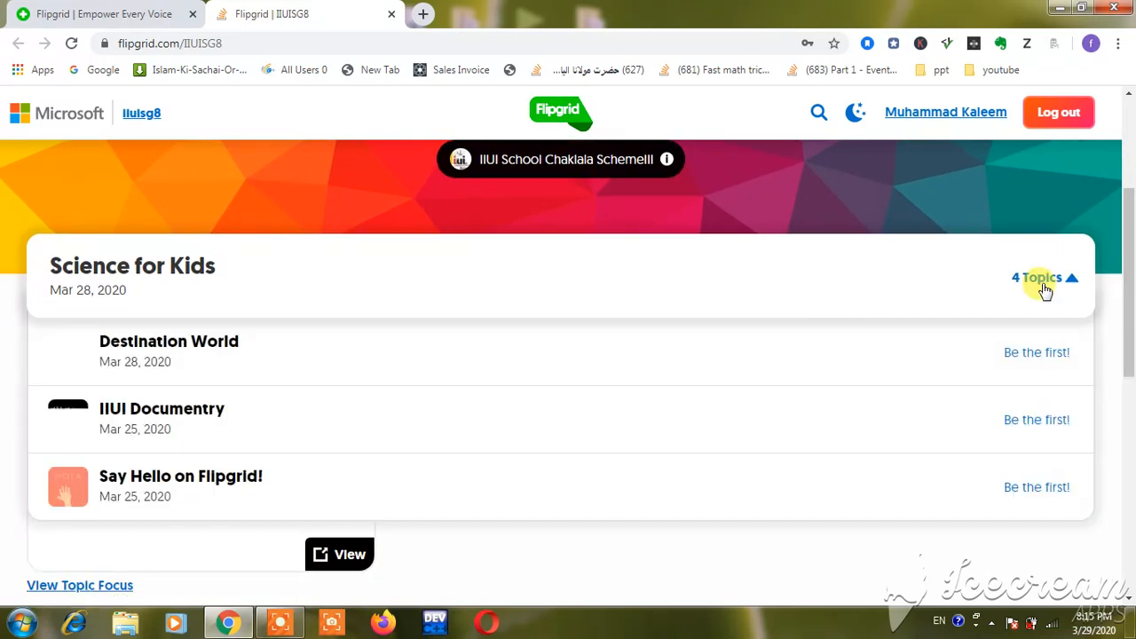